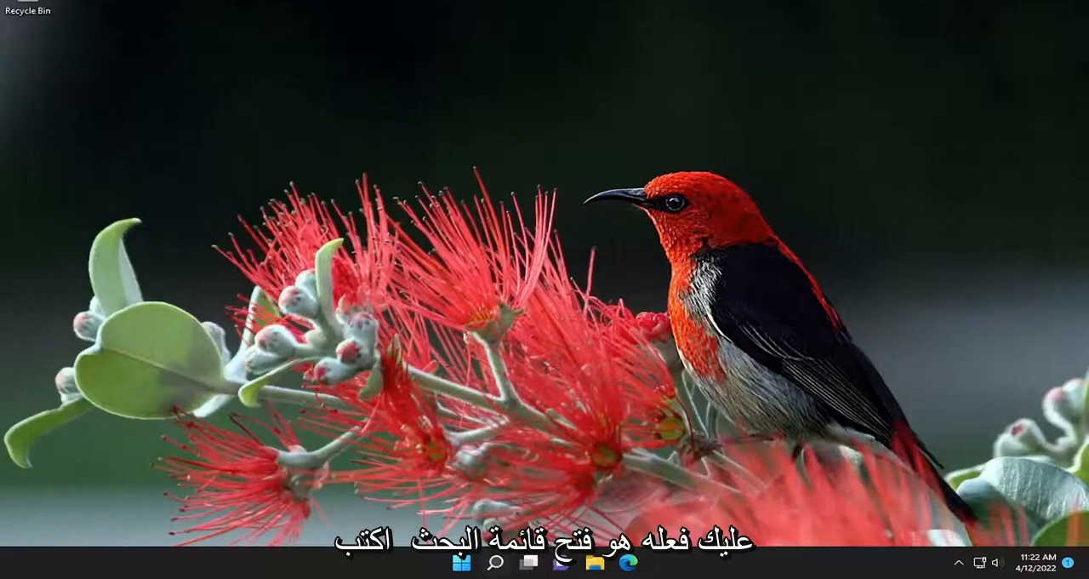
Launch Command Prompt as administrator from Start search for 'cmd'
type("cmd")
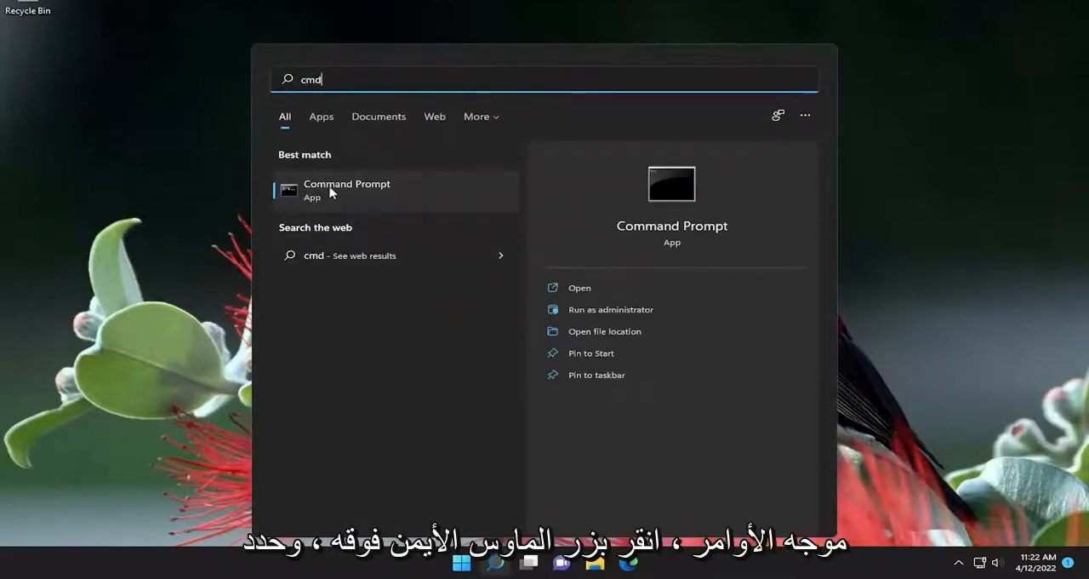
left_click(609, 310)
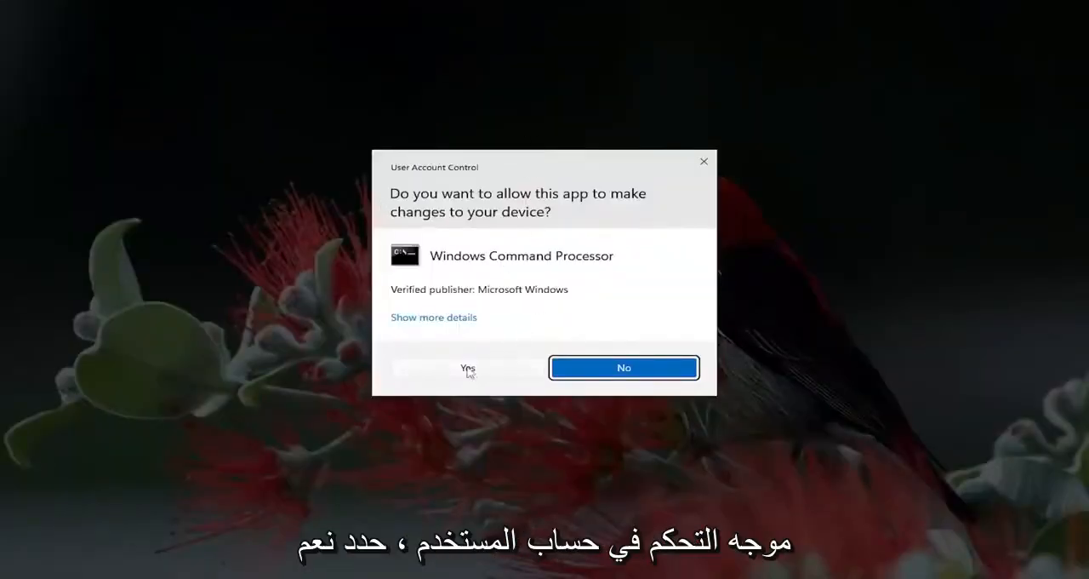
Allow UAC, run slmgr -rearm, and acknowledge the success dialog
left_click(468, 368)
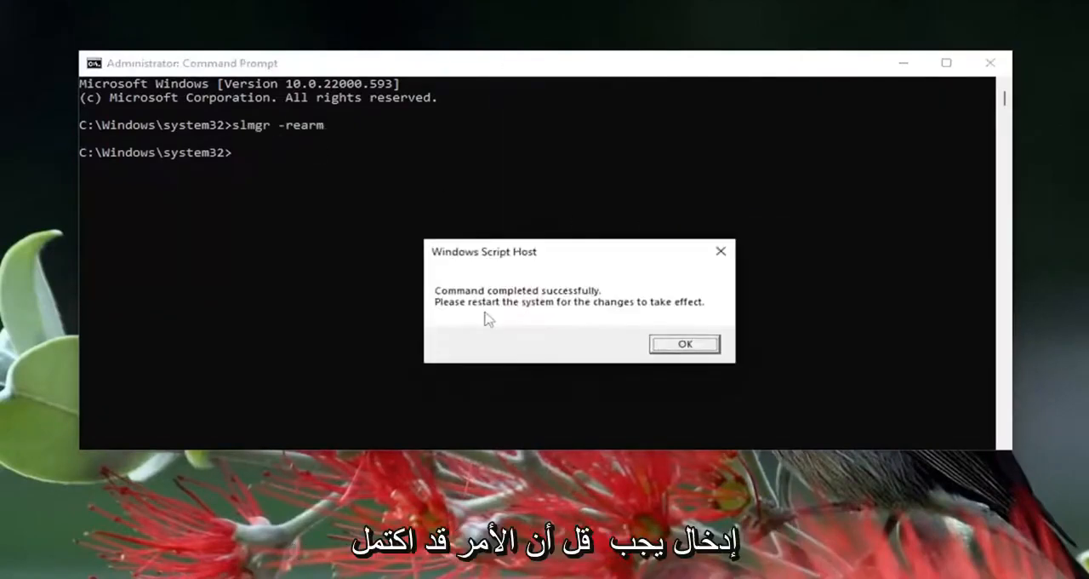
mouse_move(633, 318)
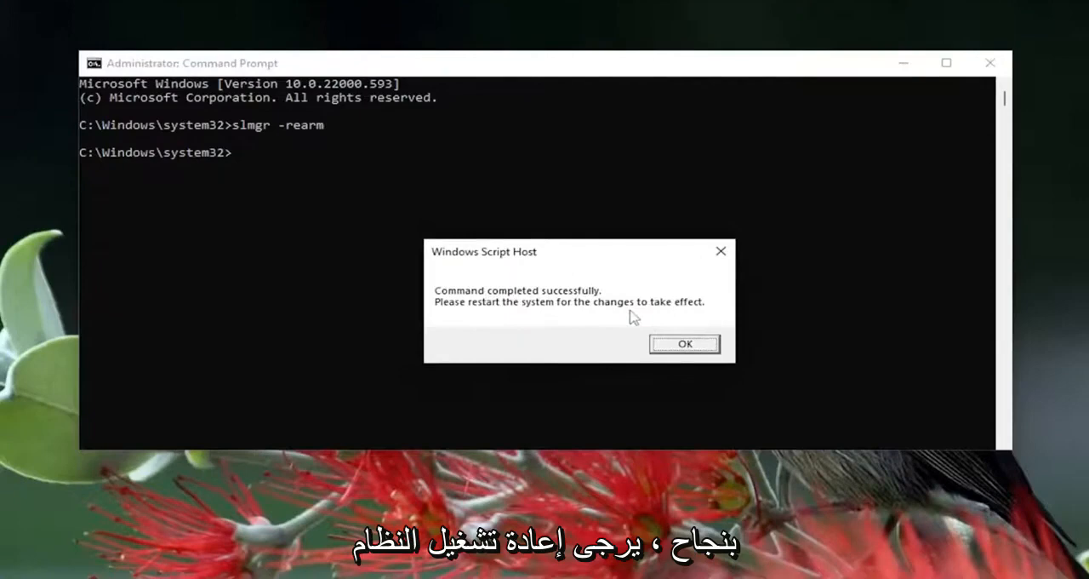
mouse_move(660, 306)
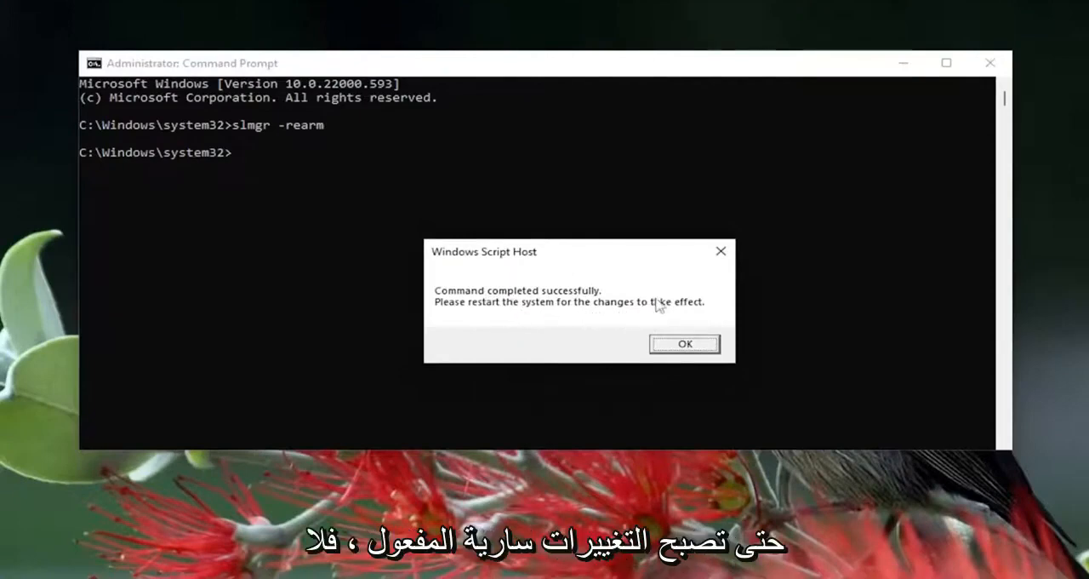
left_click(684, 344)
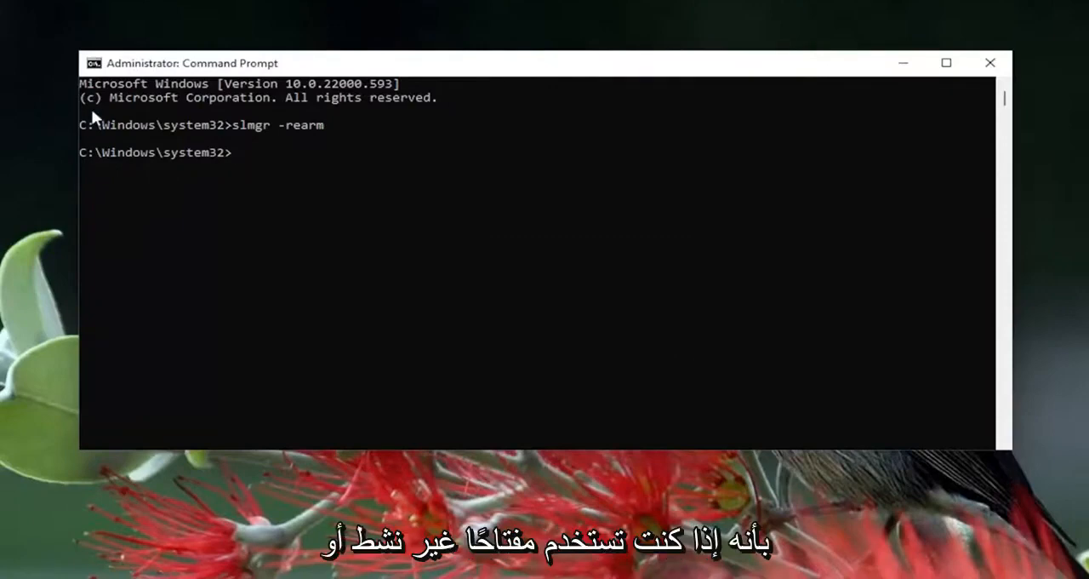
mouse_move(61, 3)
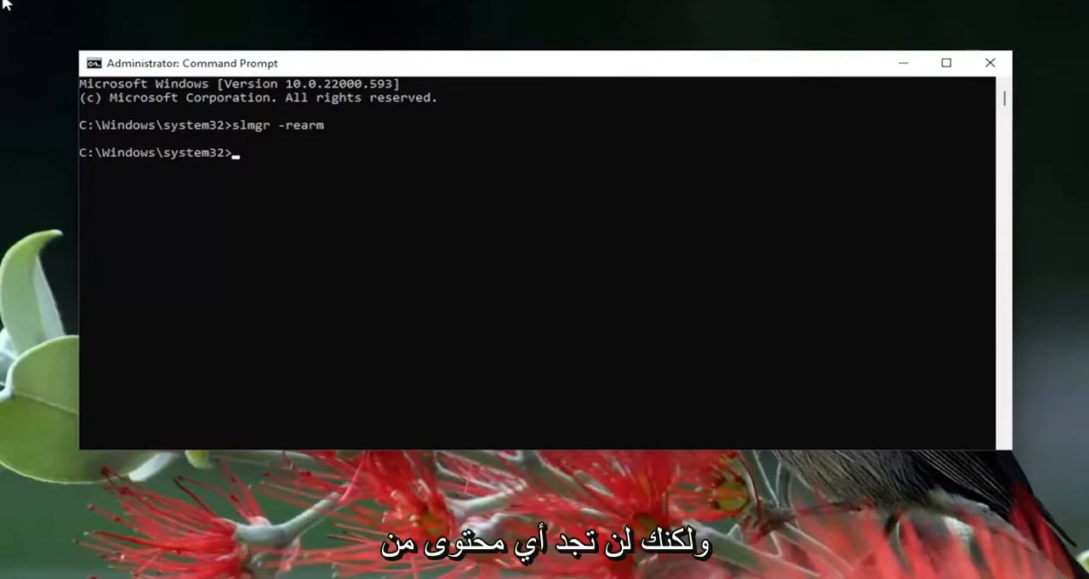
mouse_move(888, 167)
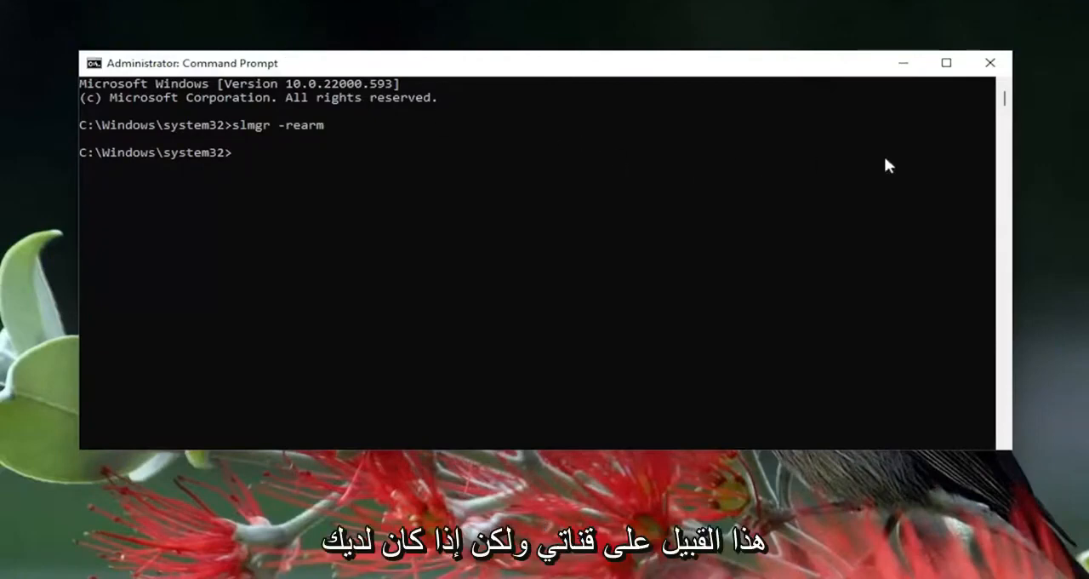
mouse_move(58, 37)
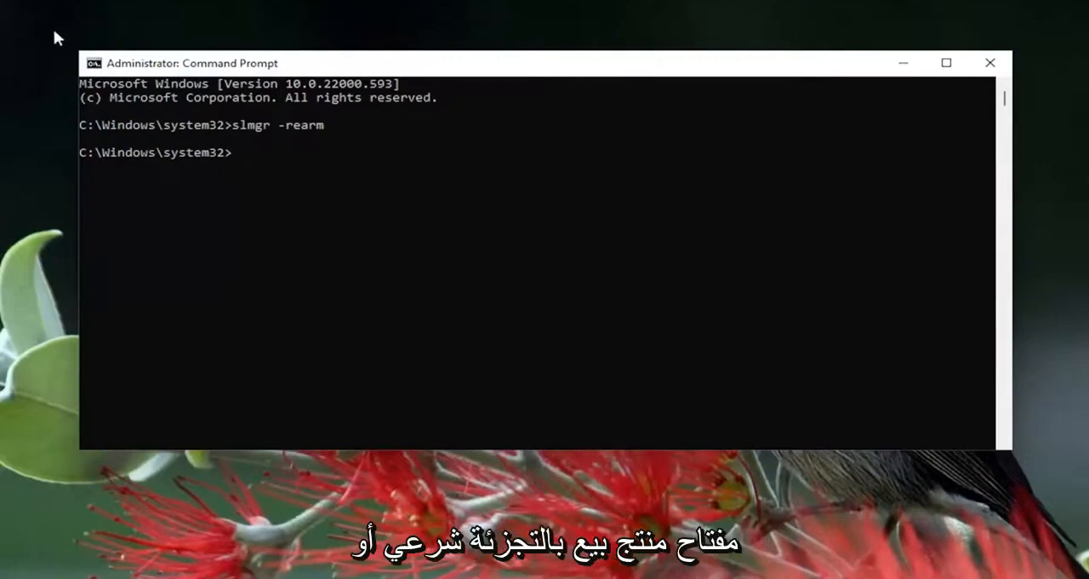
mouse_move(35, 27)
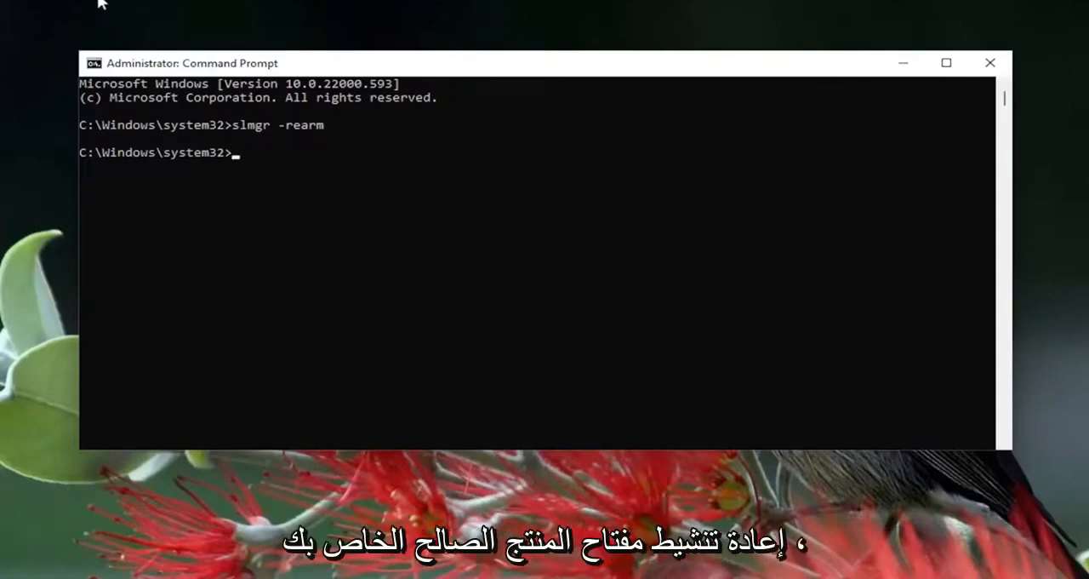
mouse_move(113, 85)
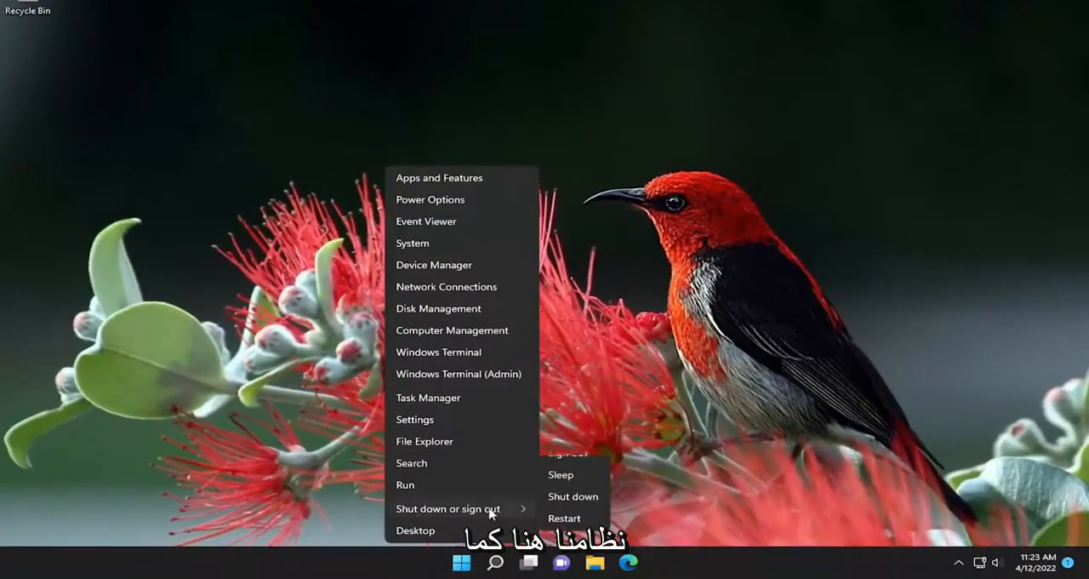
Restart Windows from the Start menu so the rearm takes effect
left_click(565, 517)
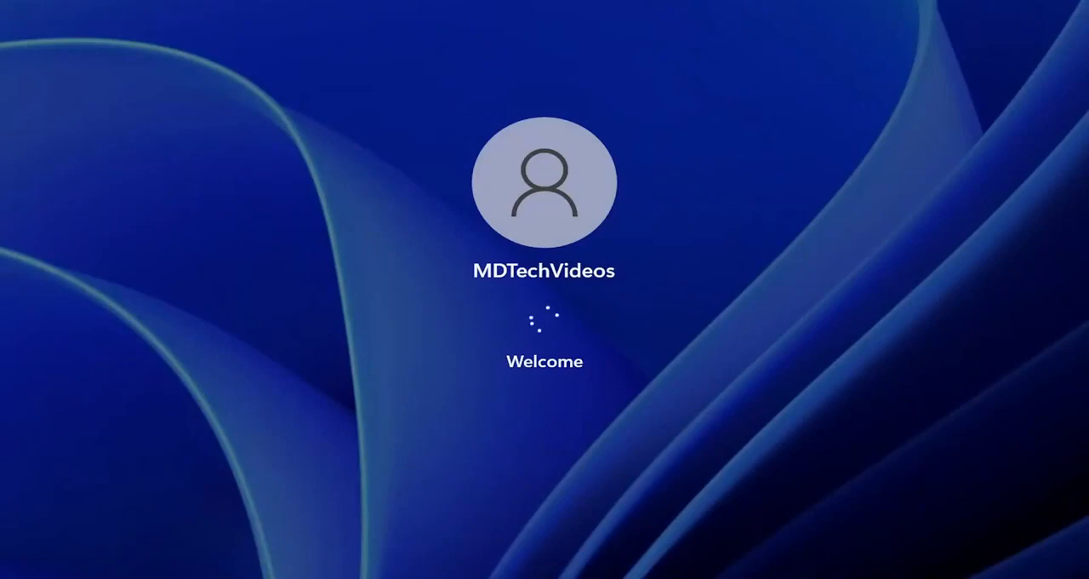